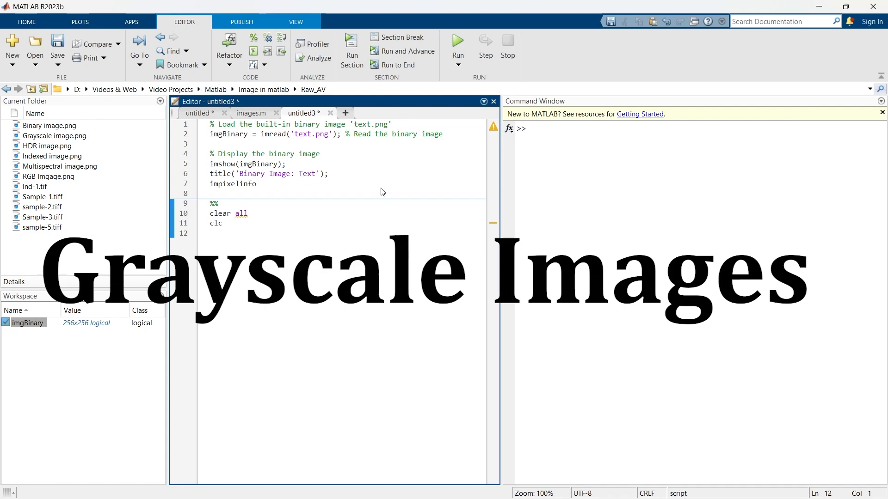
# Add lines reading cameraman.tif into imgGray and showing it titled 'Grayscale Image: Cameraman' with impixelinfo
pyautogui.click(215, 233)
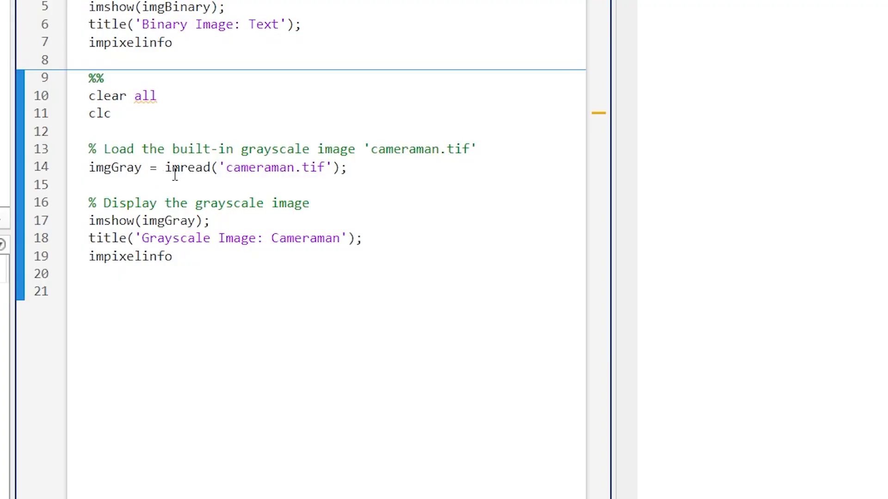
pyautogui.click(170, 221)
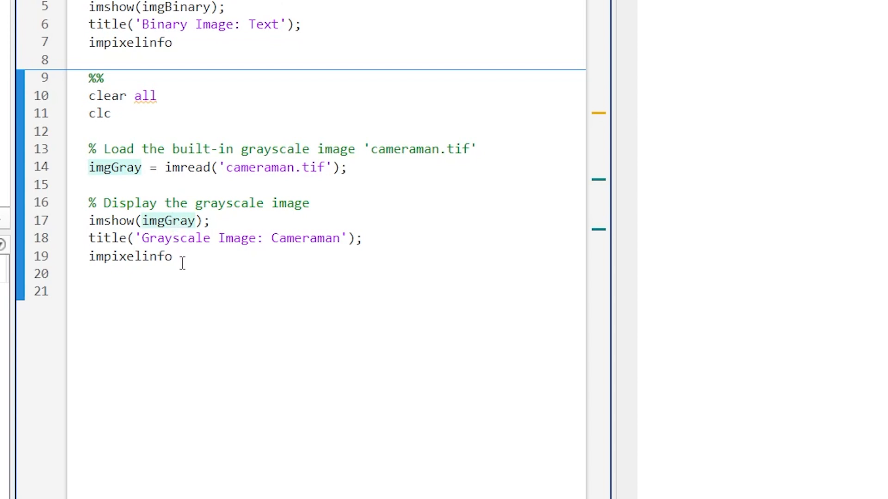
pyautogui.click(173, 256)
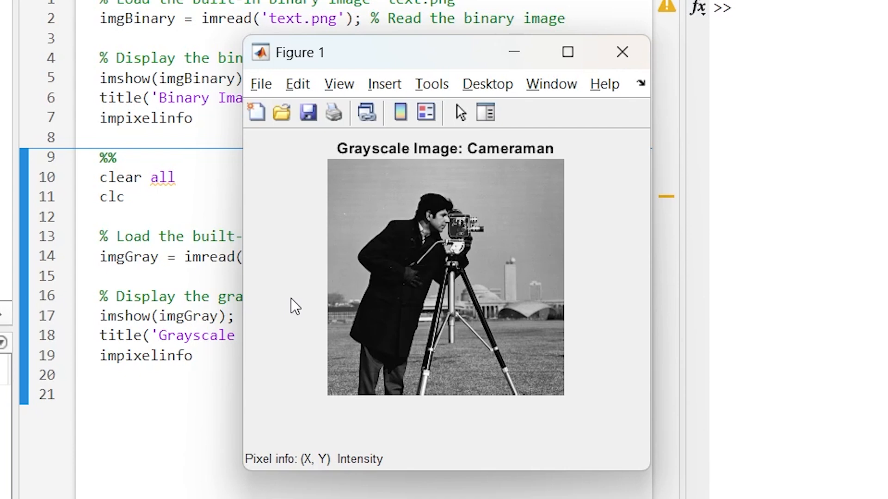
pyautogui.moveTo(382, 314)
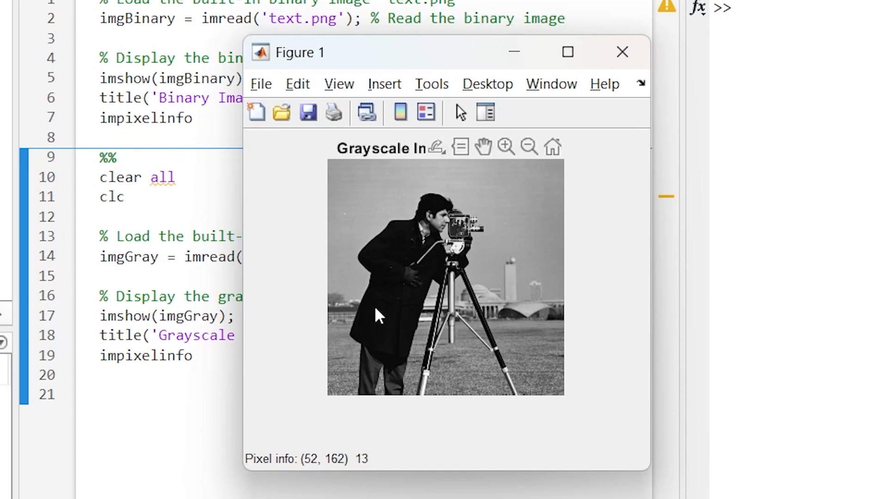
pyautogui.moveTo(453, 258)
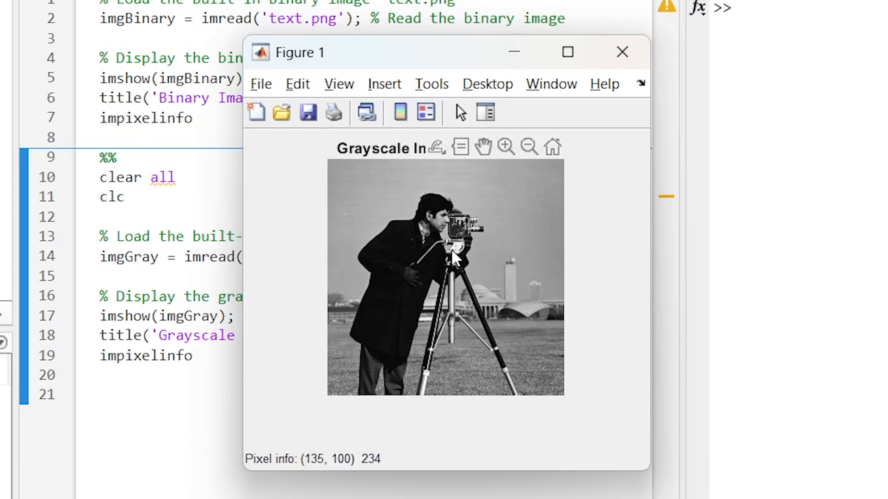
pyautogui.moveTo(458, 254)
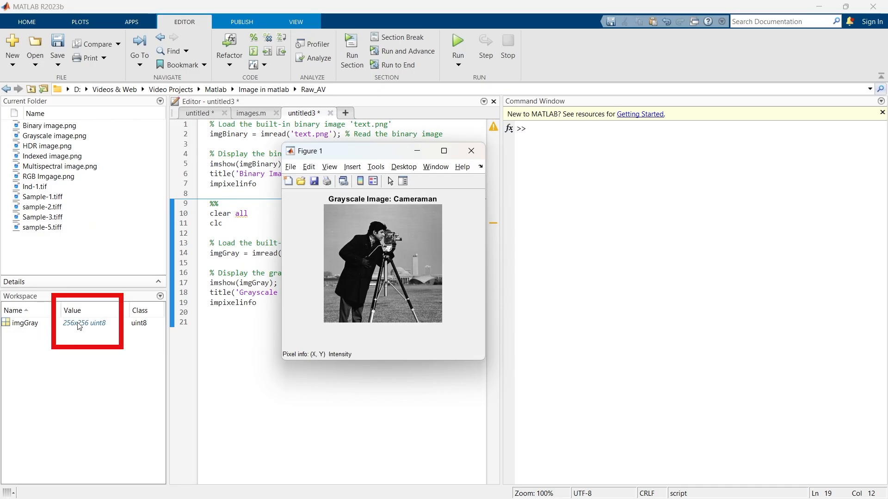
# Inspect imgGray's 256x256 uint8 intensity values in the Variables editor, scrolling through the rows
pyautogui.doubleClick(84, 323)
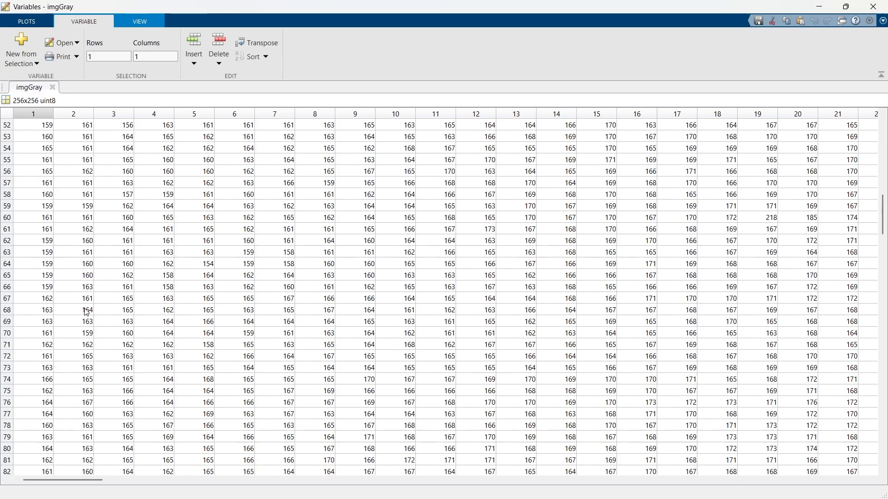
pyautogui.scroll(-3)
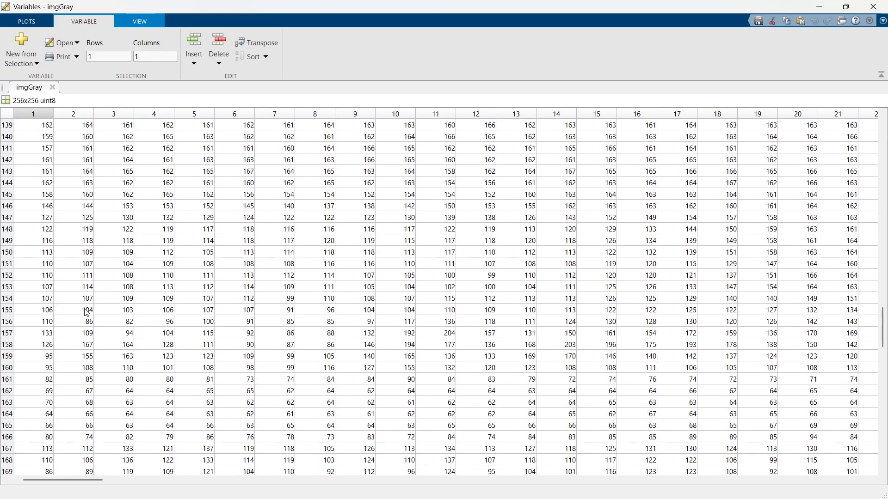
pyautogui.scroll(-3)
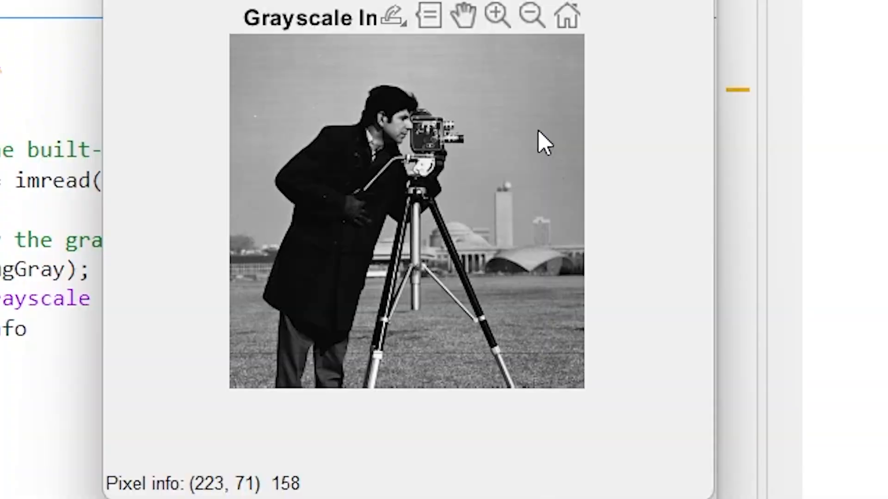
pyautogui.moveTo(507, 218)
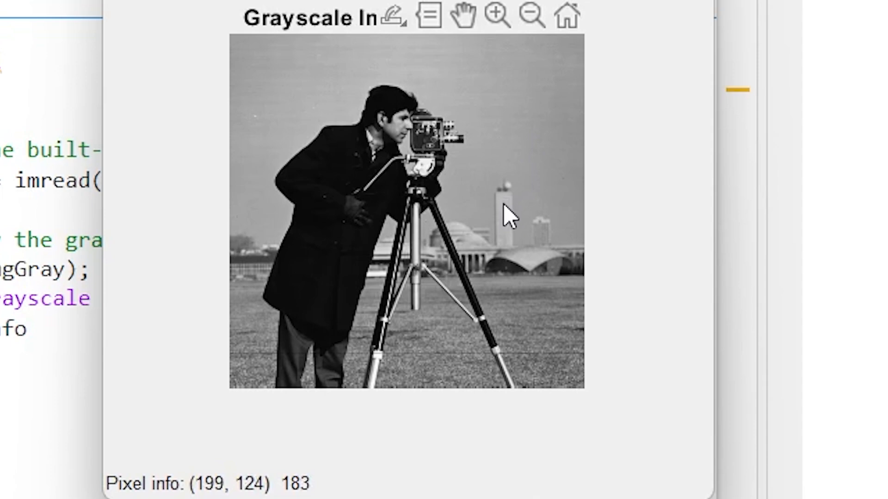
pyautogui.moveTo(508, 222)
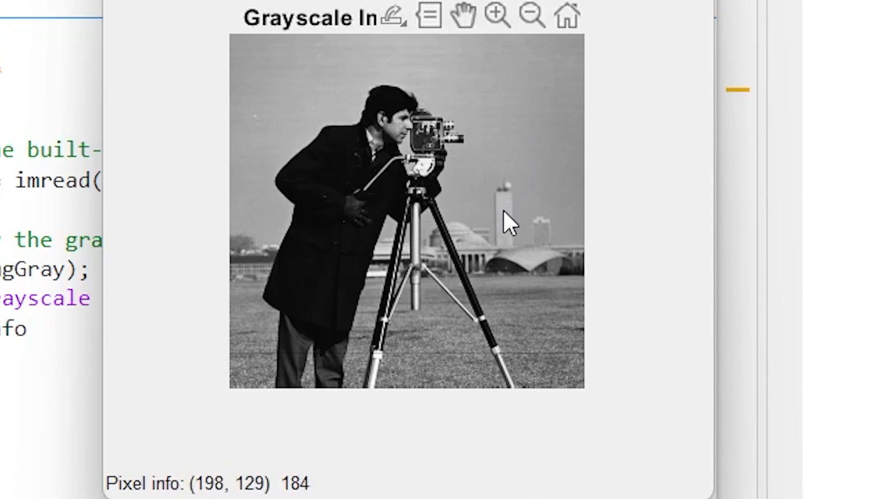
pyautogui.moveTo(520, 306)
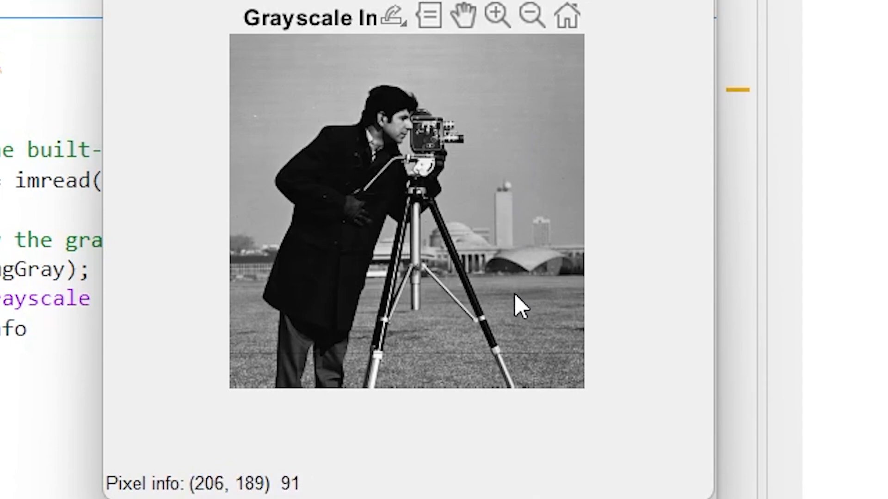